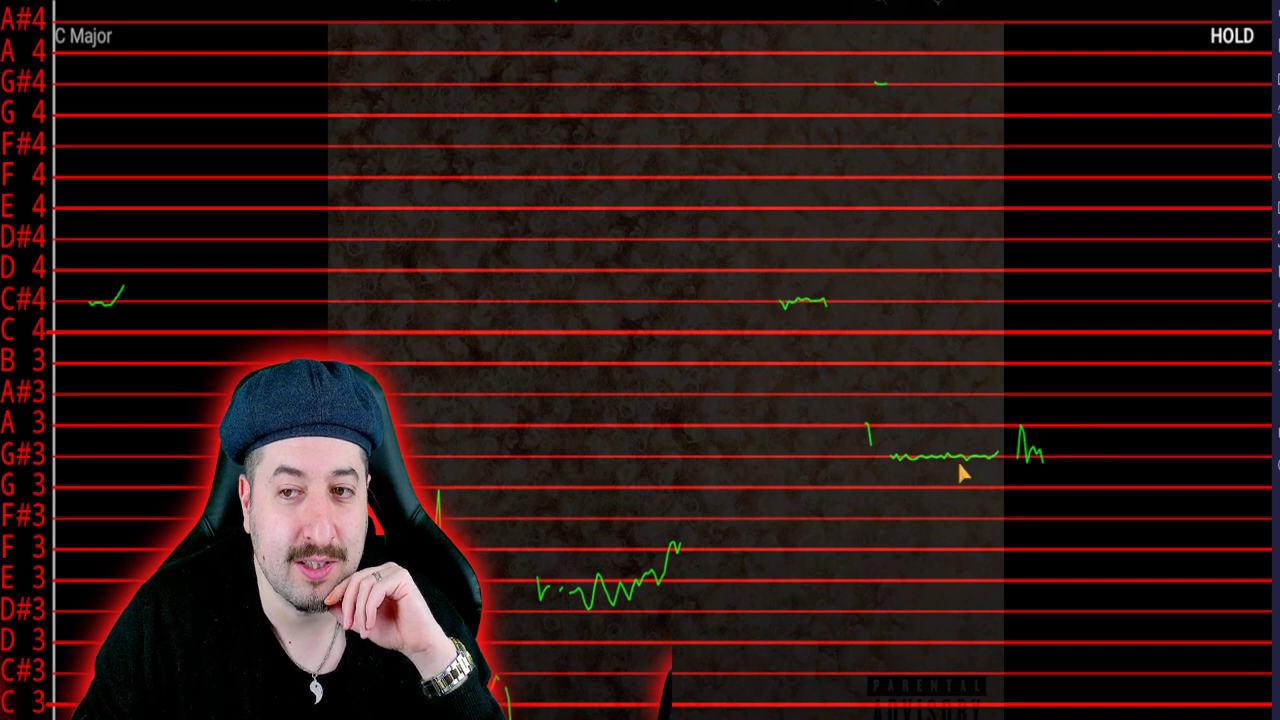
{"action": "mouse_move", "coordinate": [1147, 105]}
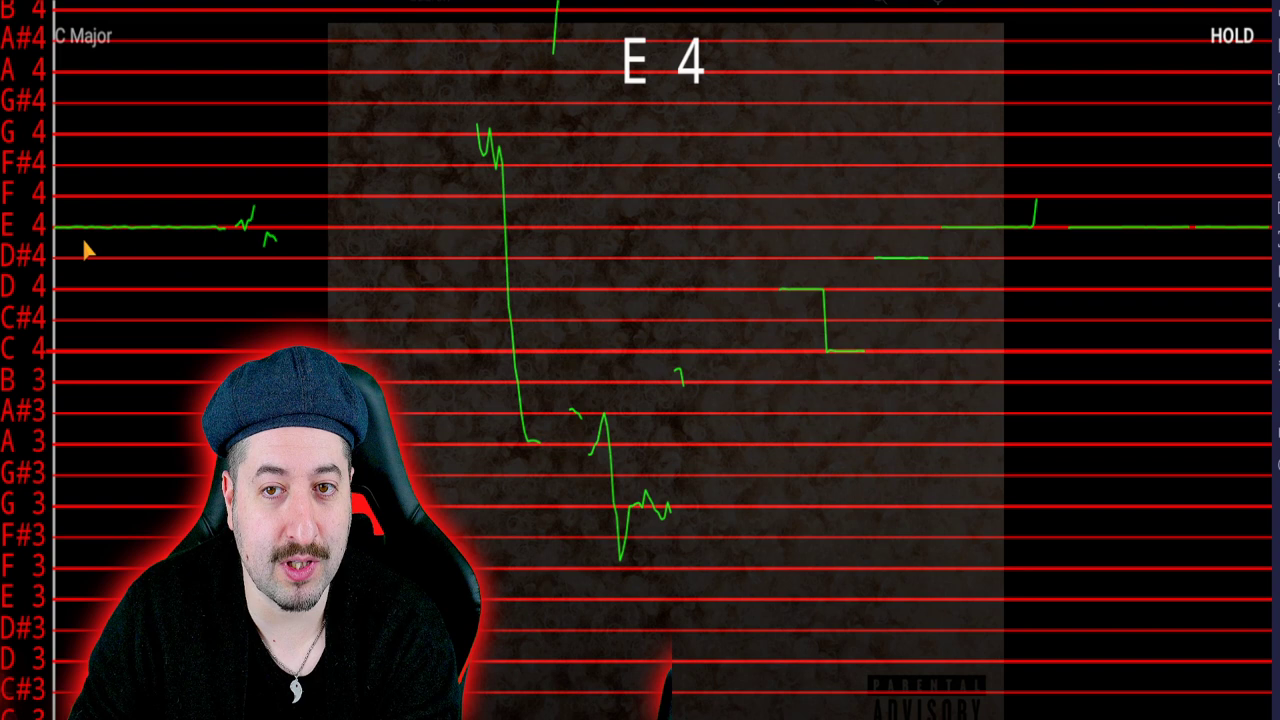
{"action": "mouse_move", "coordinate": [948, 289]}
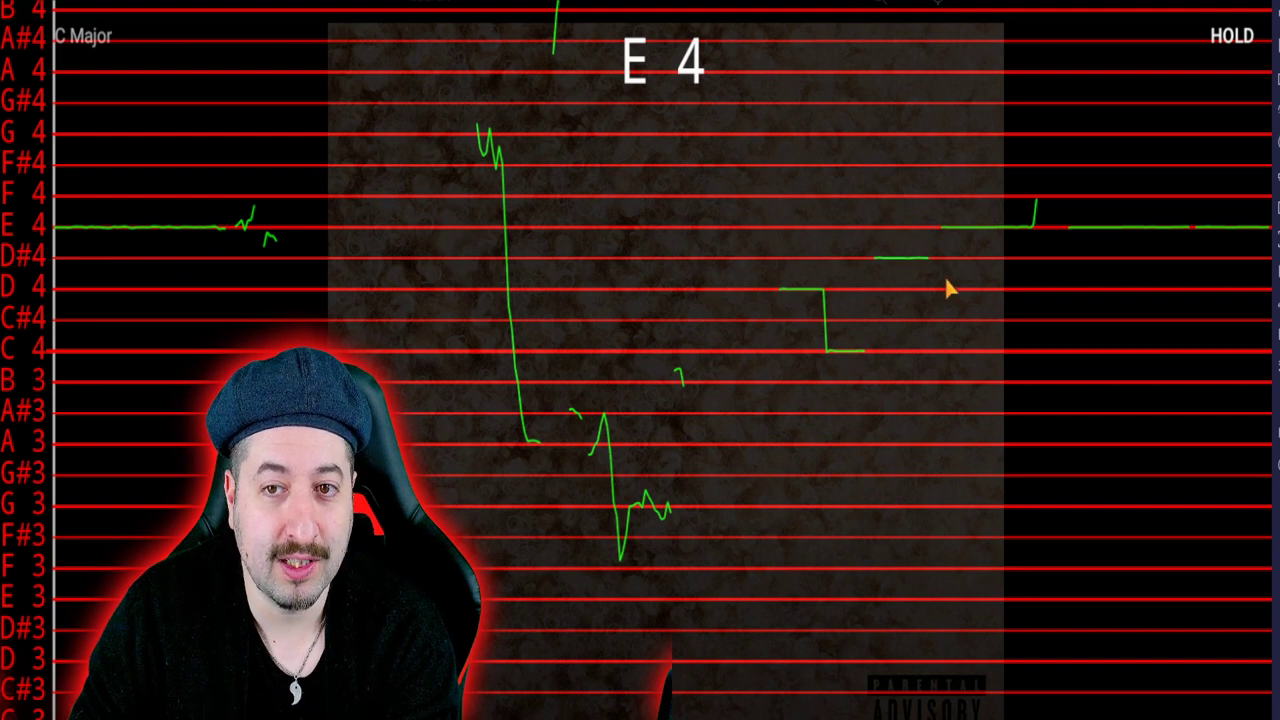